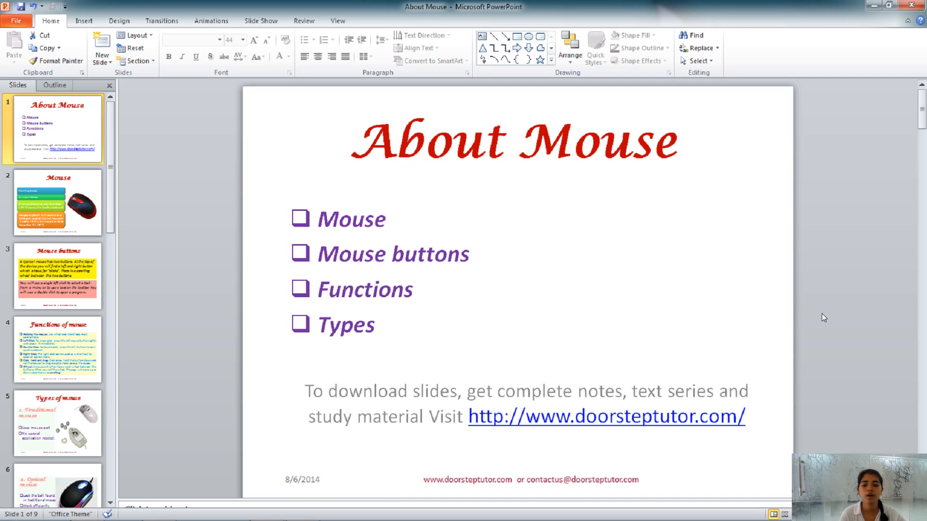
Advance from the About Mouse title slide to slide 2, 'Mouse'
{"action": "left_click", "coordinate": [57, 202]}
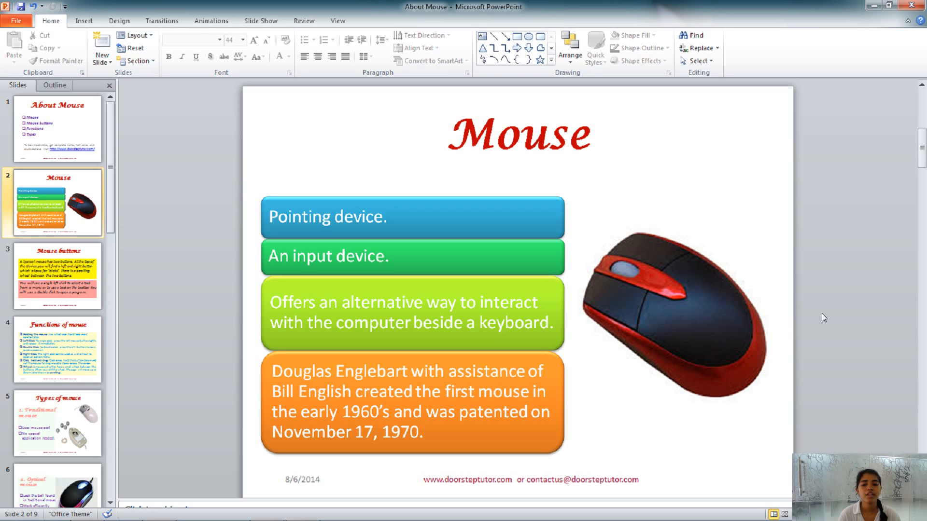
{"action": "mouse_move", "coordinate": [815, 306]}
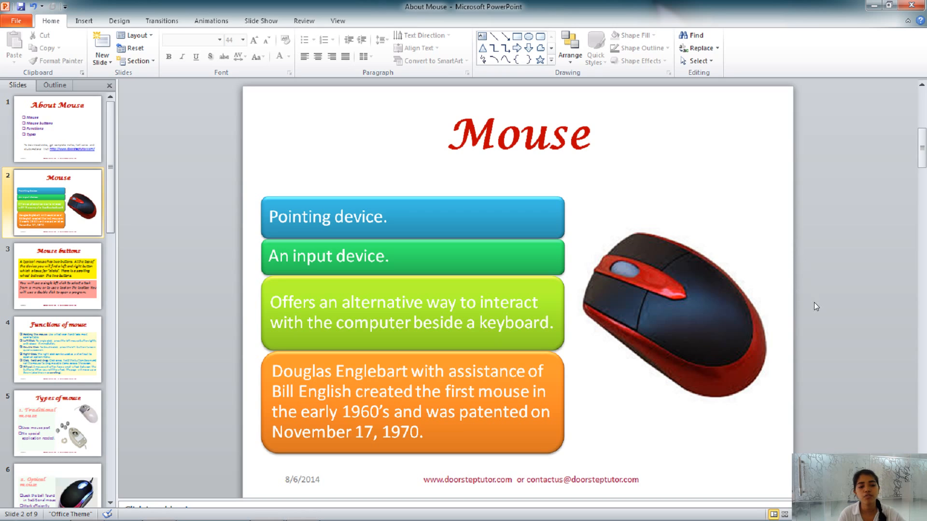
{"action": "mouse_move", "coordinate": [821, 256]}
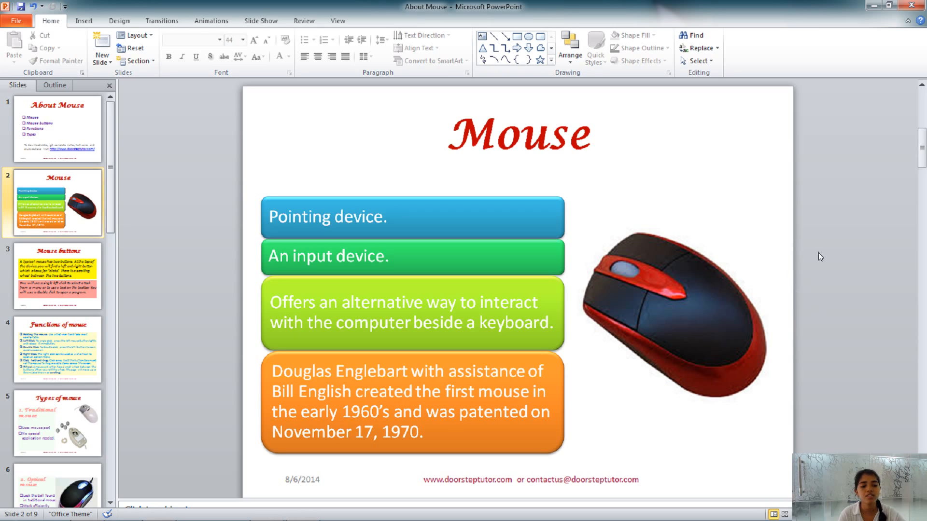
{"action": "mouse_move", "coordinate": [778, 133]}
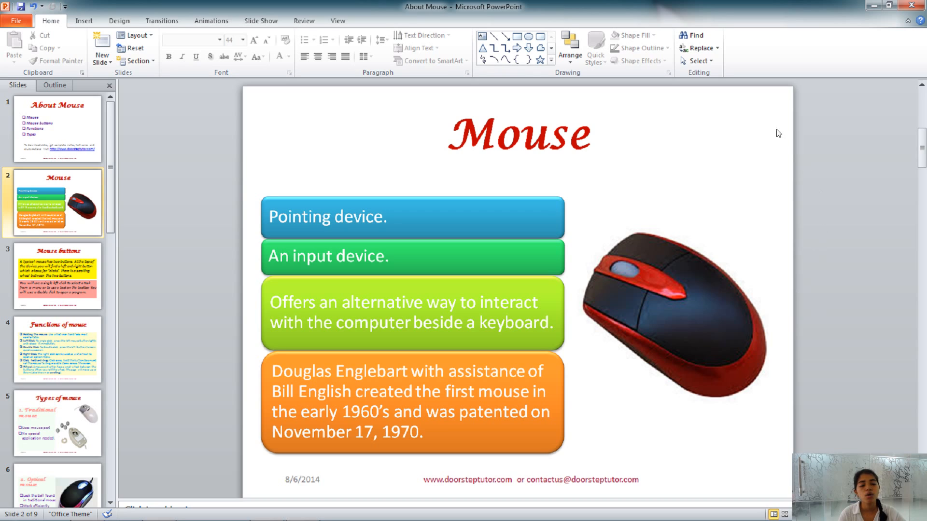
{"action": "mouse_move", "coordinate": [769, 124]}
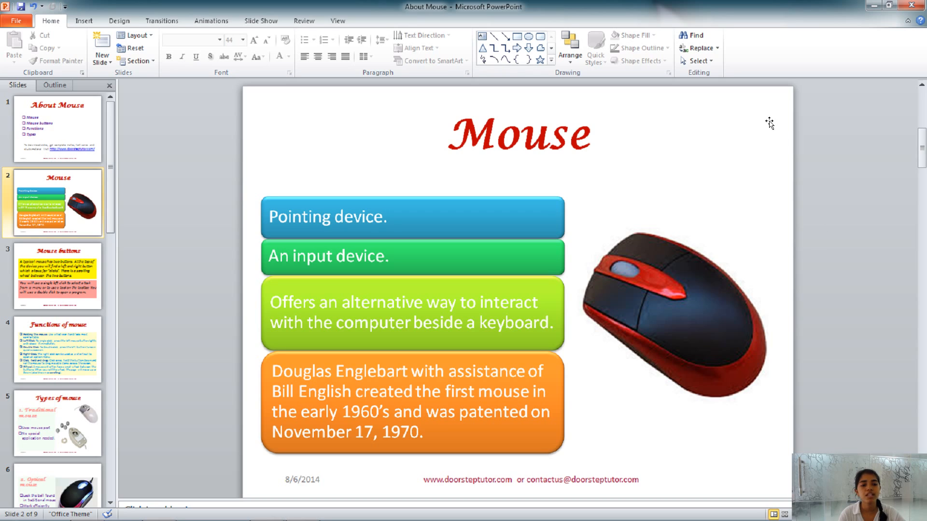
{"action": "mouse_move", "coordinate": [763, 127]}
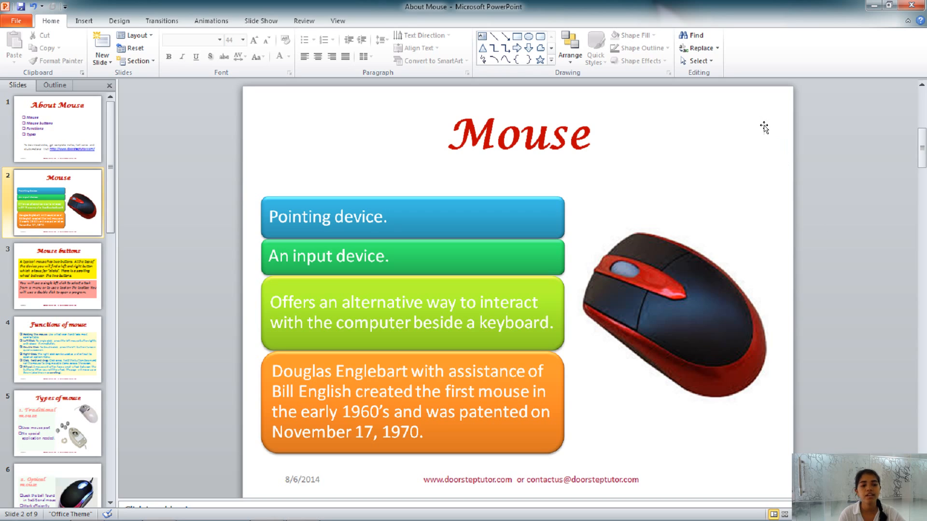
{"action": "mouse_move", "coordinate": [808, 181]}
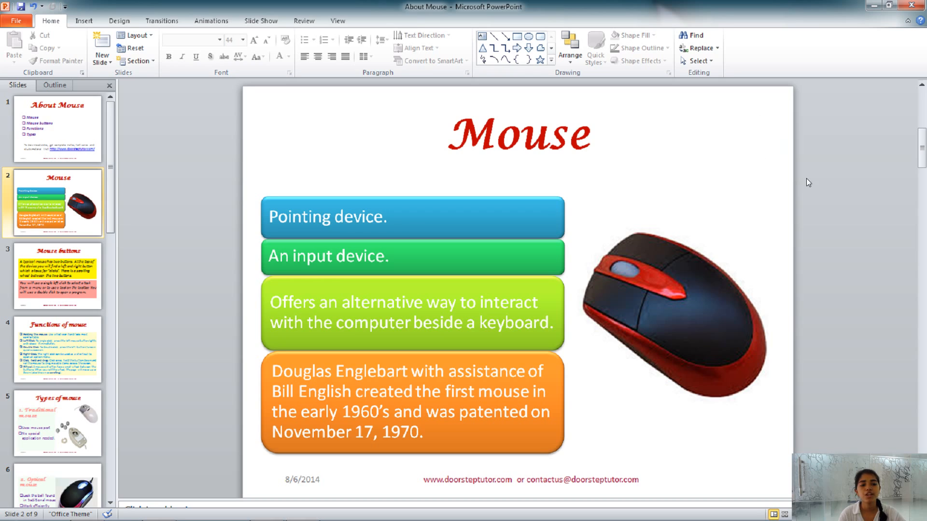
{"action": "mouse_move", "coordinate": [812, 183]}
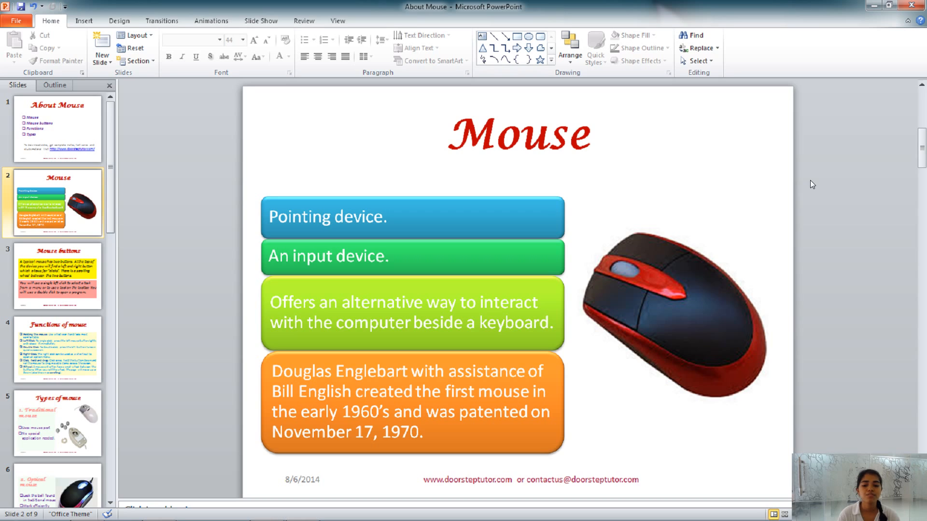
{"action": "mouse_move", "coordinate": [735, 201]}
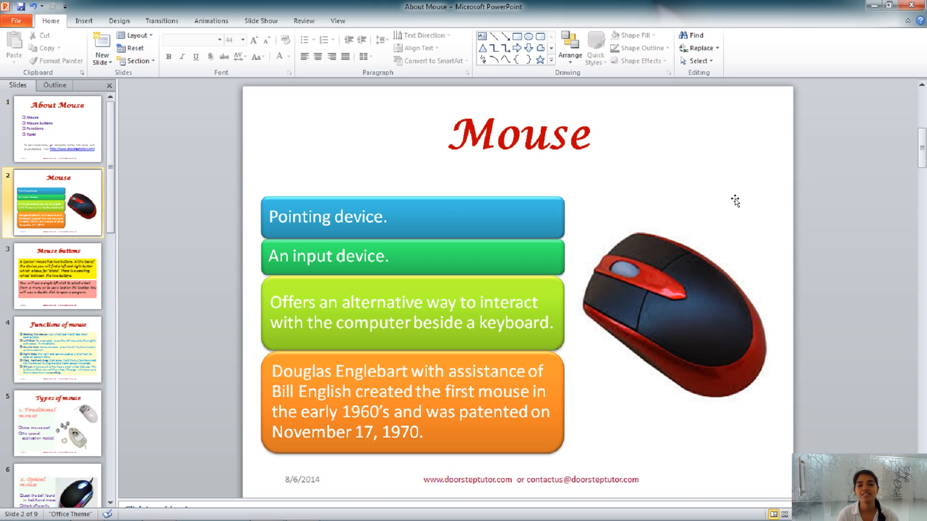
Show slide 3, 'Mouse buttons', and click away from the title box
{"action": "left_click", "coordinate": [58, 274]}
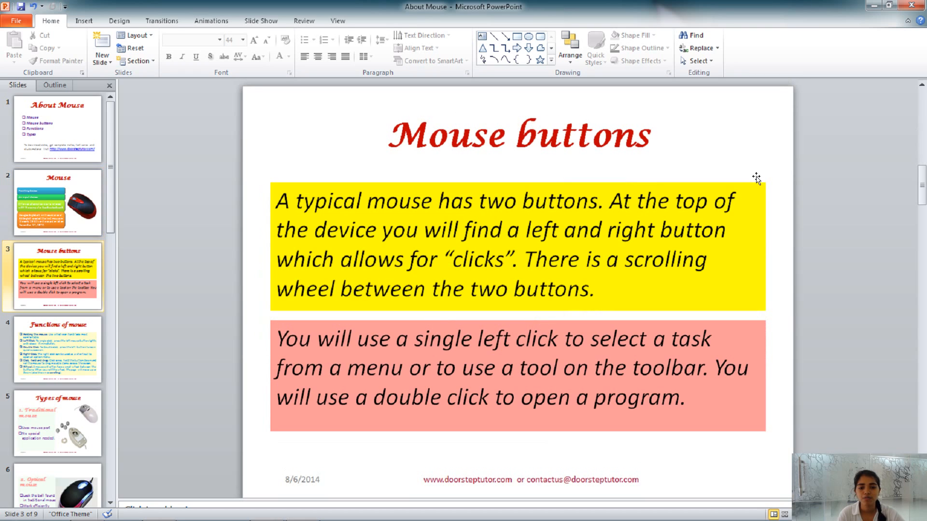
{"action": "mouse_move", "coordinate": [787, 164]}
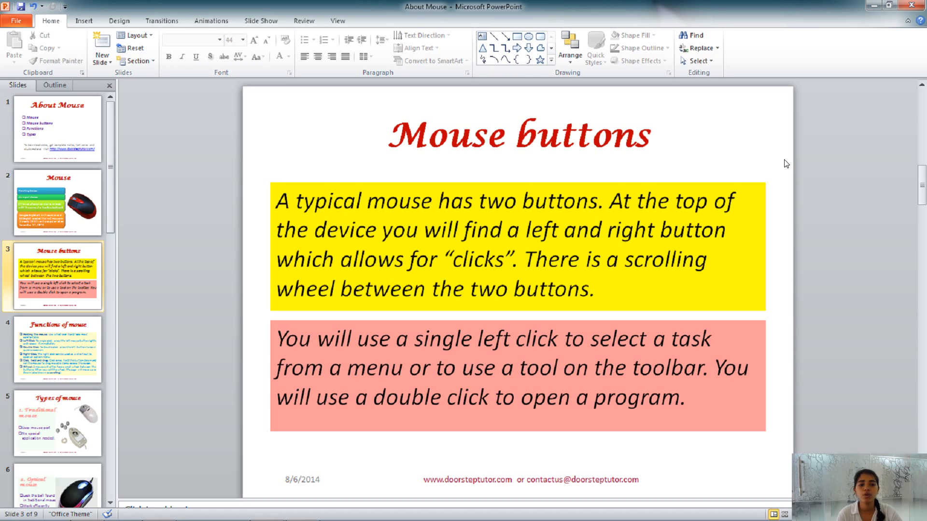
{"action": "mouse_move", "coordinate": [769, 12]}
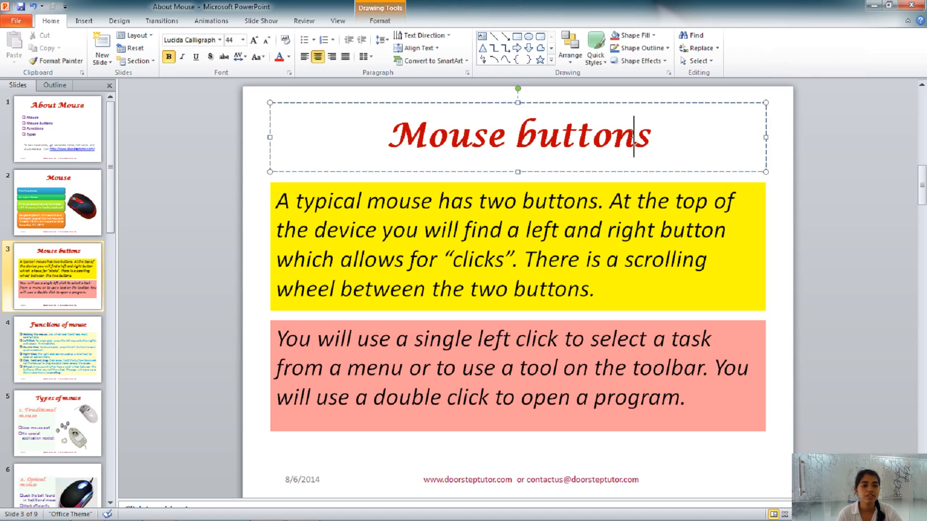
{"action": "right_click", "coordinate": [635, 134]}
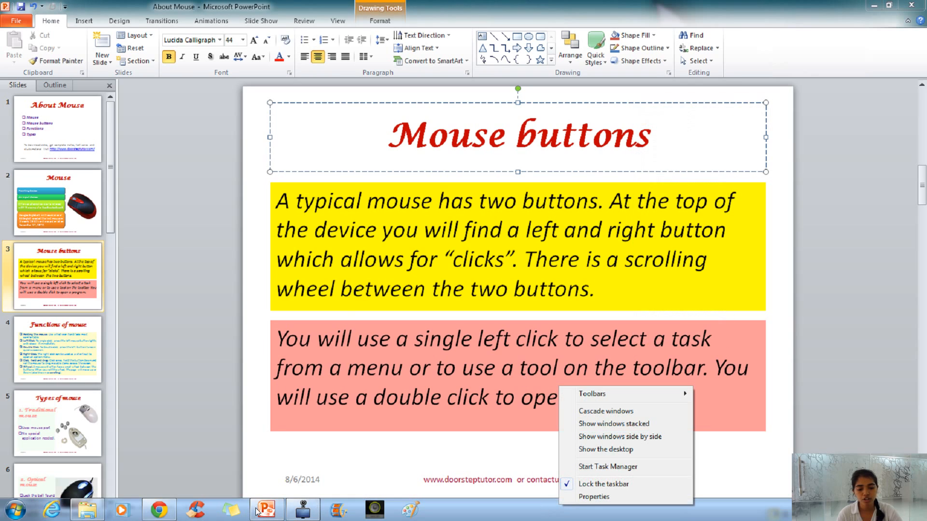
{"action": "right_click", "coordinate": [265, 508]}
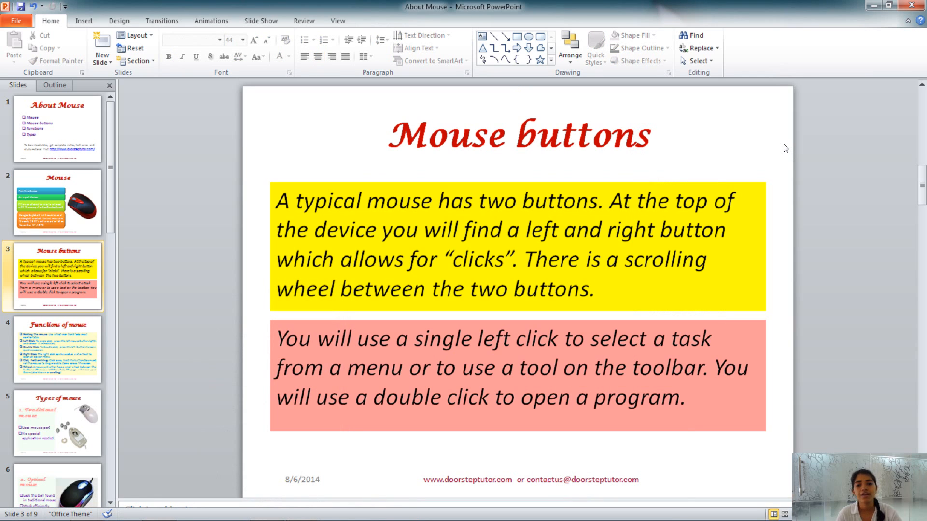
Show slide 4, 'Functions of mouse', and deselect the title placeholder
{"action": "left_click", "coordinate": [58, 349]}
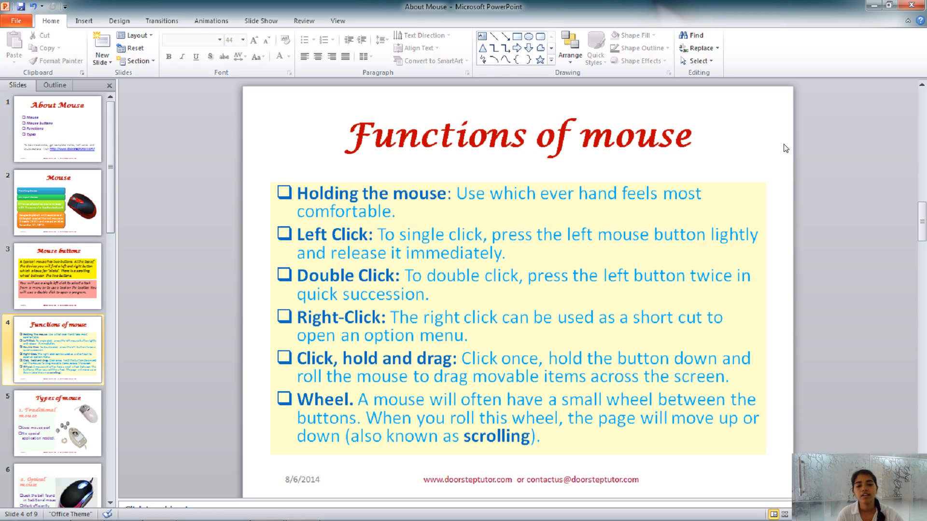
{"action": "mouse_move", "coordinate": [769, 116]}
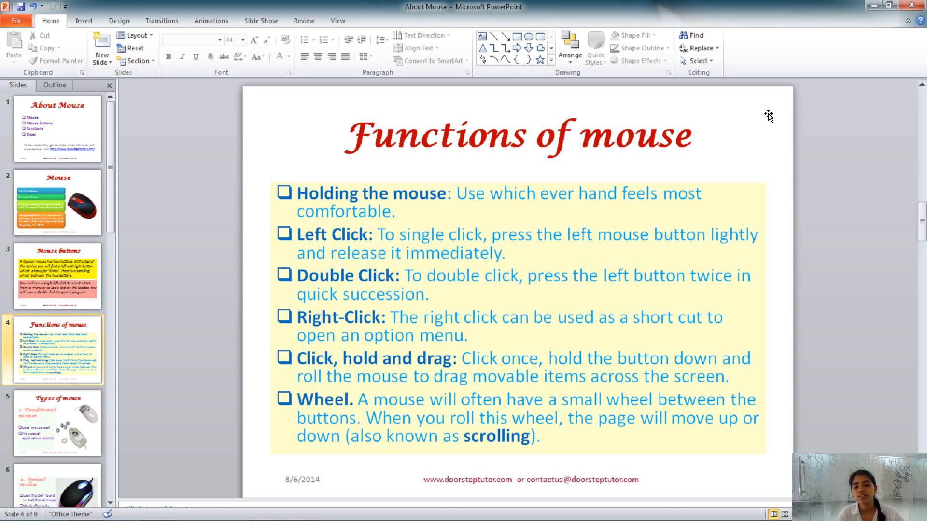
{"action": "left_click", "coordinate": [517, 134]}
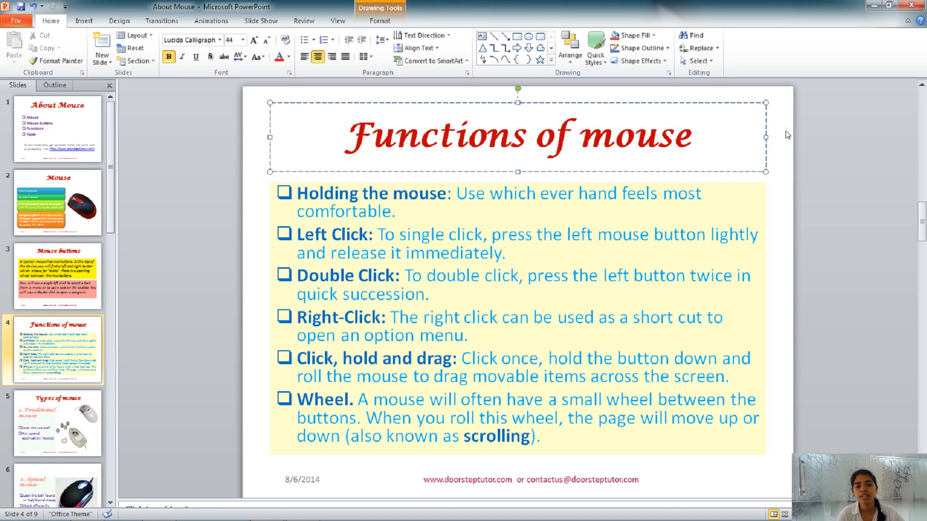
{"action": "left_click", "coordinate": [743, 166]}
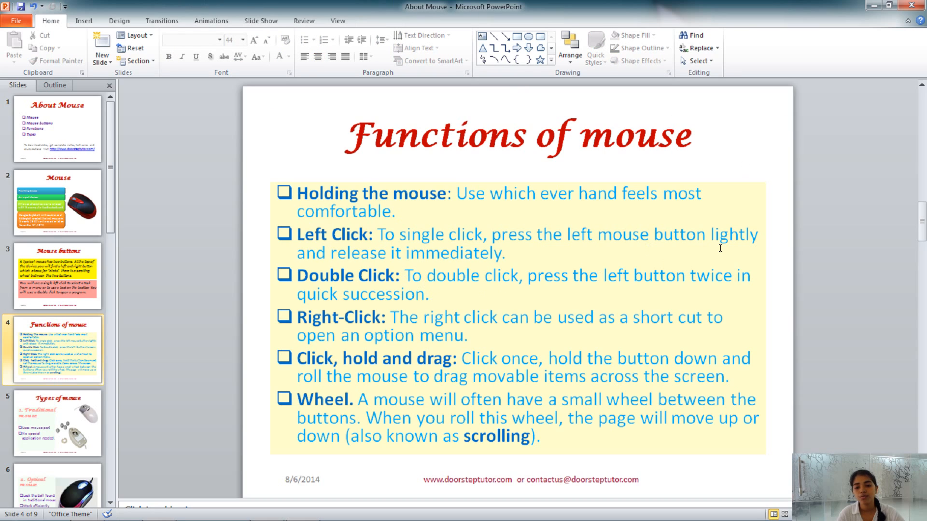
{"action": "mouse_move", "coordinate": [786, 224]}
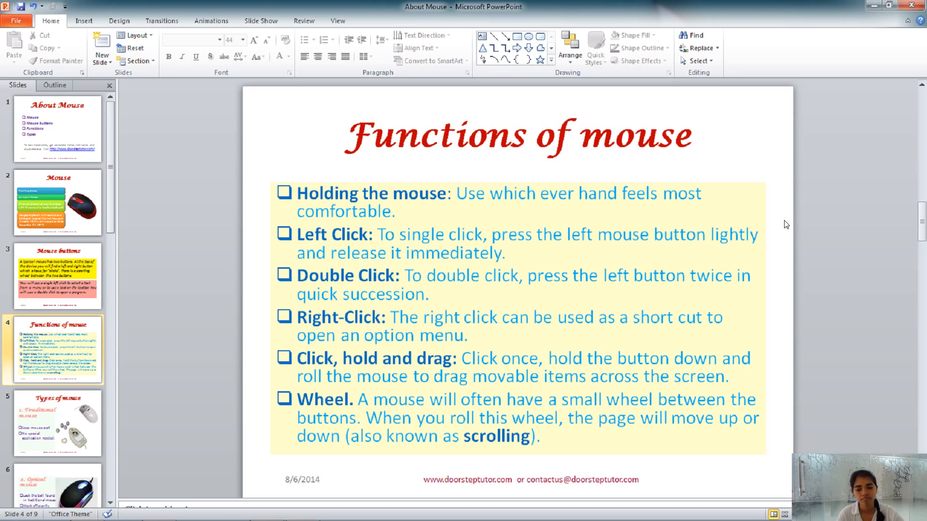
{"action": "mouse_move", "coordinate": [779, 135]}
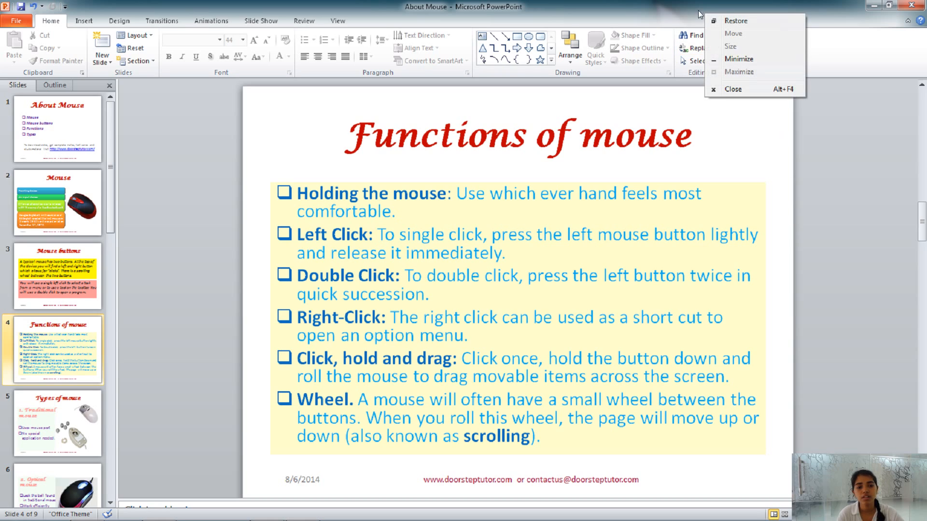
{"action": "mouse_move", "coordinate": [826, 135]}
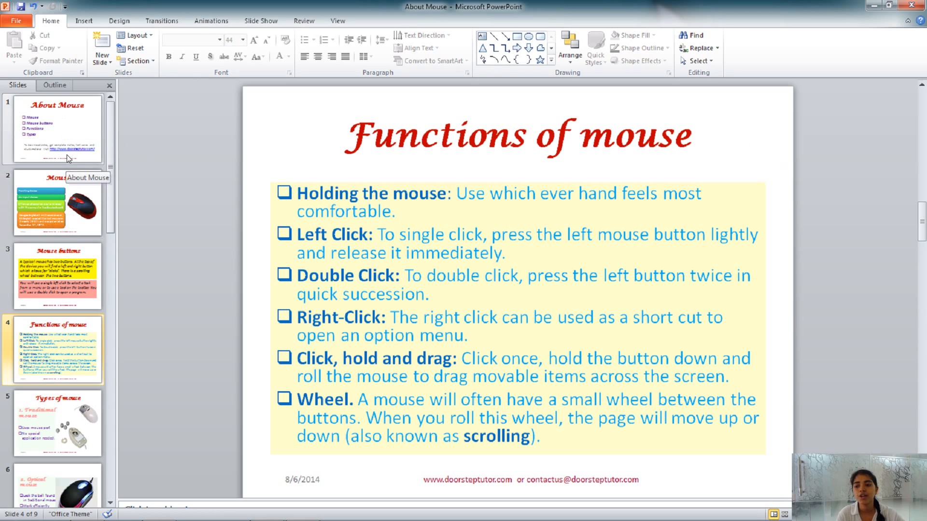
{"action": "mouse_move", "coordinate": [83, 123]}
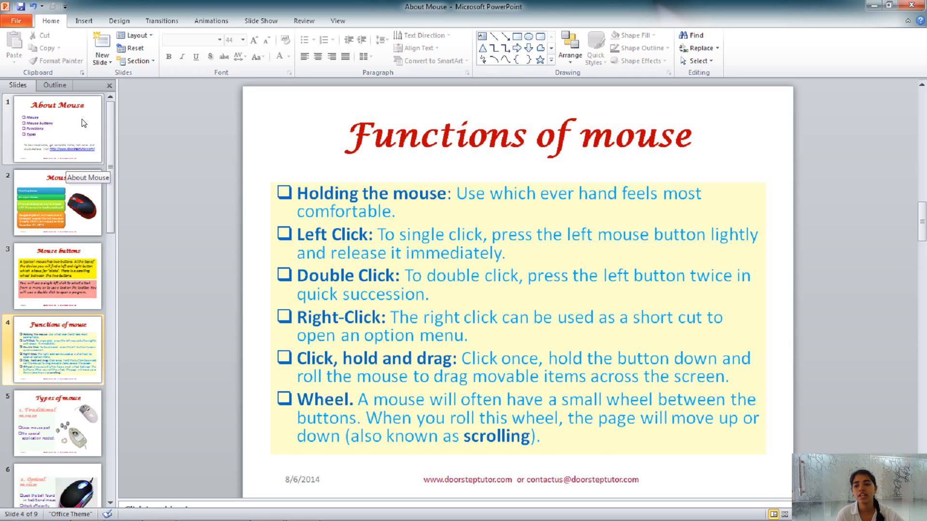
Select the slide 1 thumbnail to display the 'About Mouse' title slide
{"action": "left_click", "coordinate": [57, 129]}
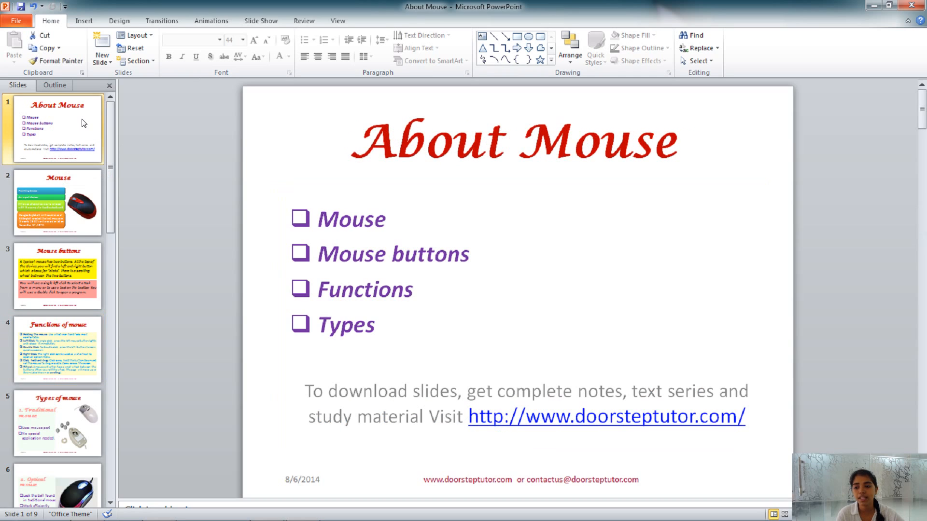
{"action": "mouse_move", "coordinate": [81, 188]}
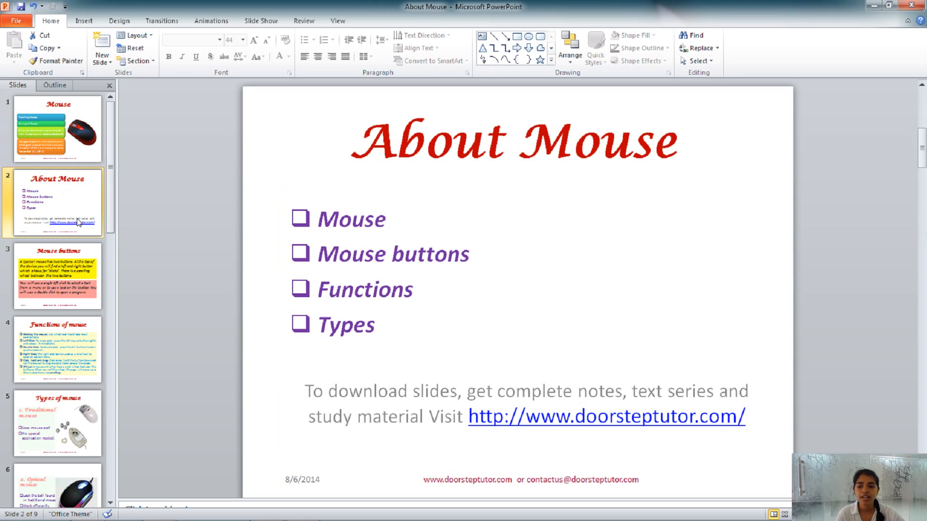
{"action": "mouse_move", "coordinate": [87, 162]}
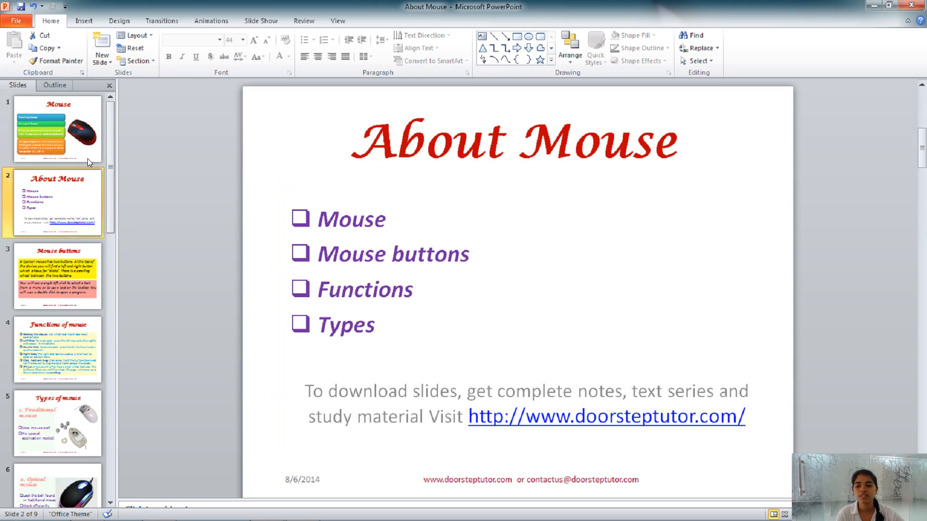
{"action": "mouse_move", "coordinate": [76, 209]}
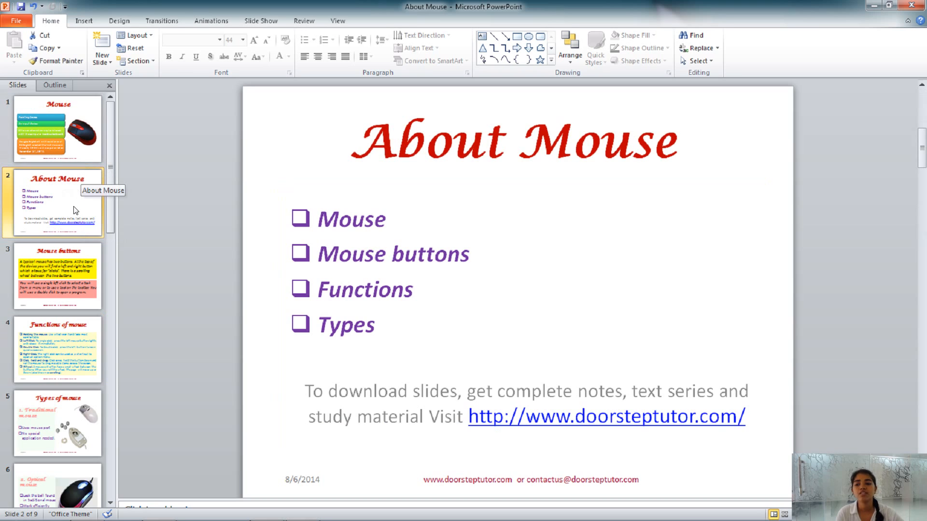
{"action": "mouse_move", "coordinate": [69, 124]}
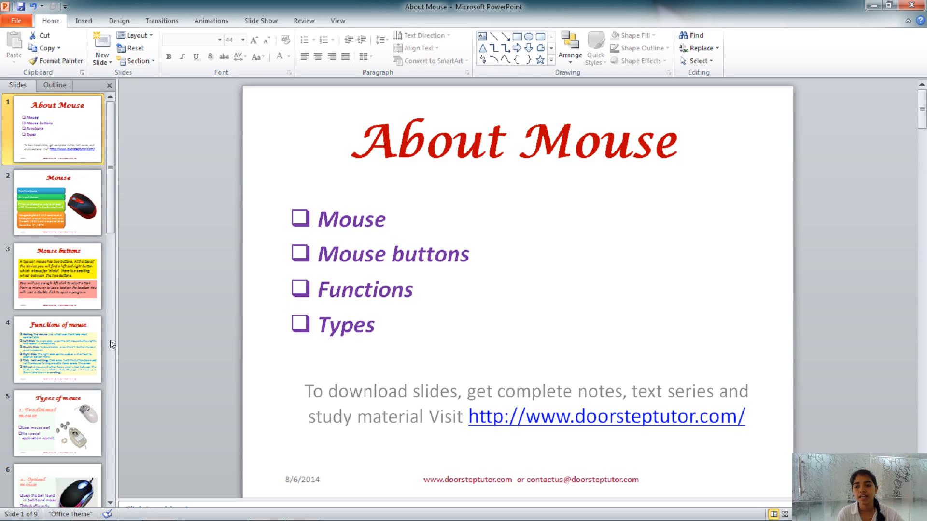
{"action": "mouse_move", "coordinate": [69, 341]}
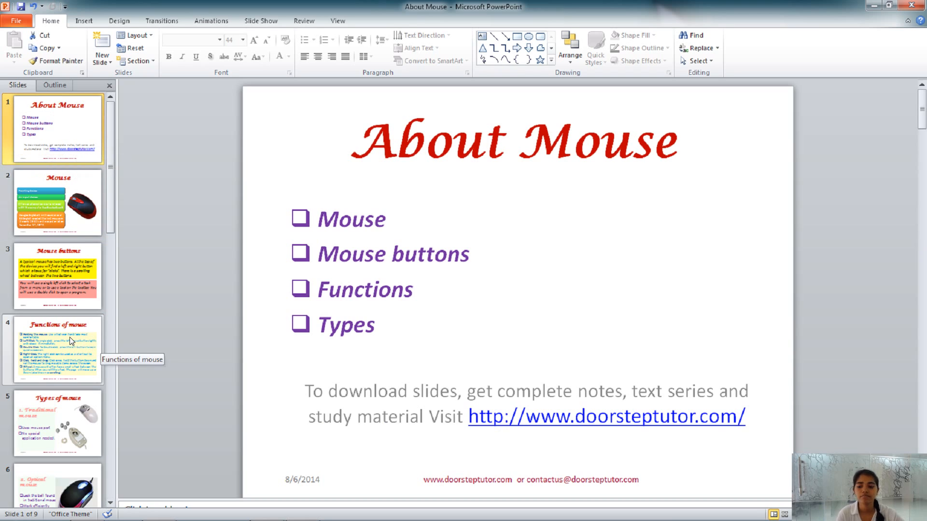
Select the slide 4 thumbnail to display 'Functions of mouse' again
{"action": "left_click", "coordinate": [58, 348]}
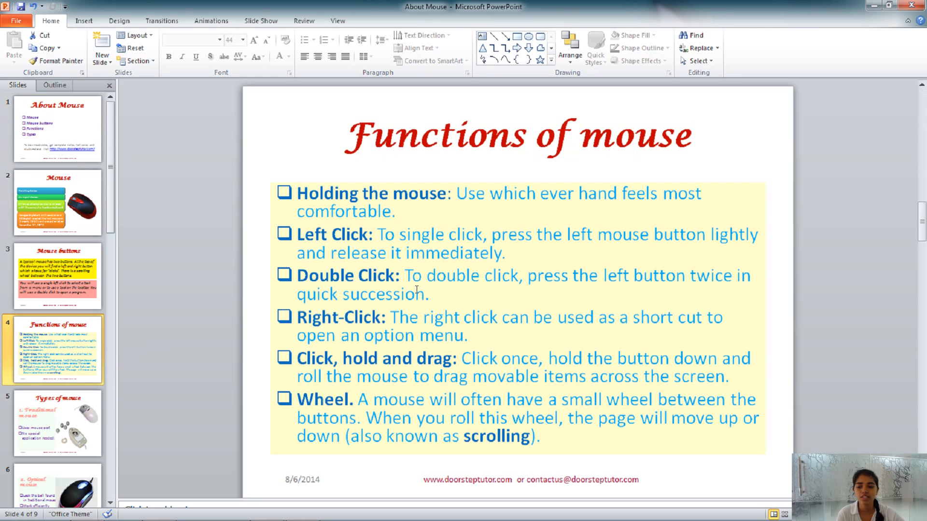
{"action": "mouse_move", "coordinate": [834, 268]}
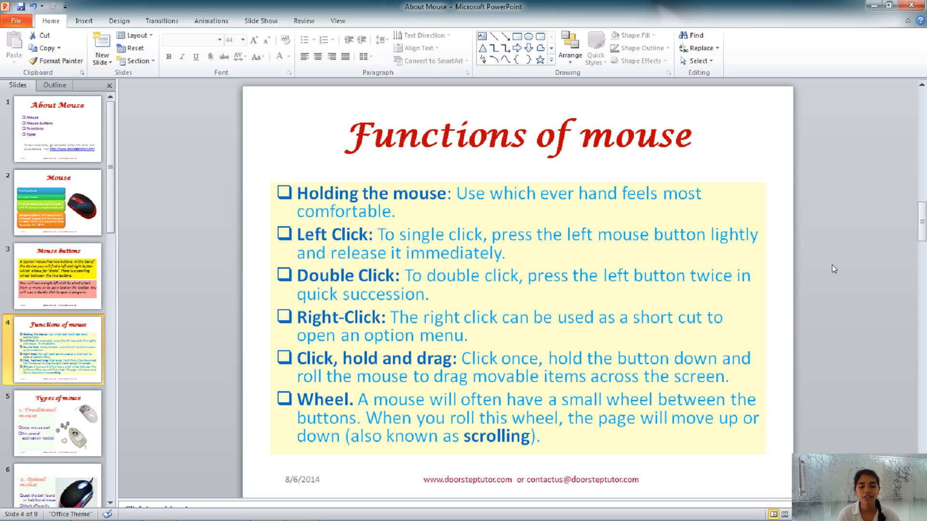
{"action": "mouse_move", "coordinate": [800, 271]}
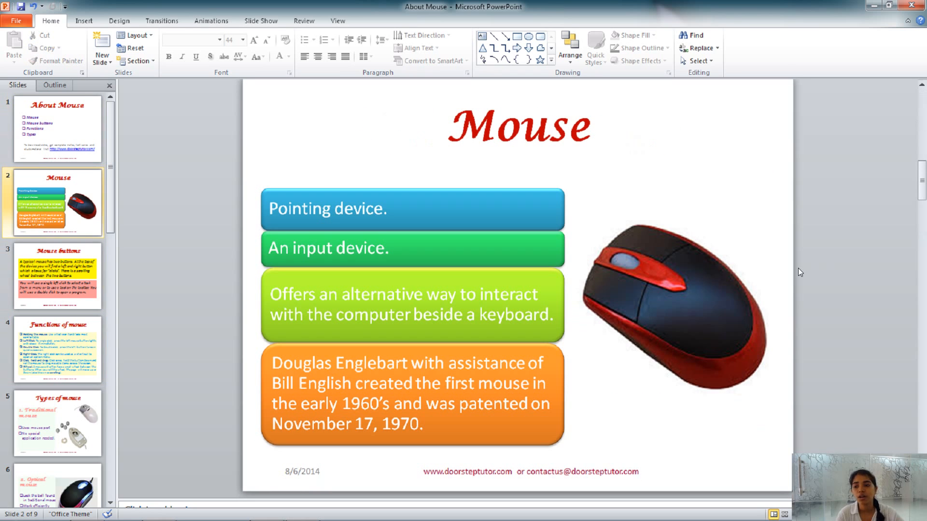
Show slide 3, 'Mouse buttons', then move further down the Slides pane toward 'Types of mouse'
{"action": "left_click", "coordinate": [58, 275]}
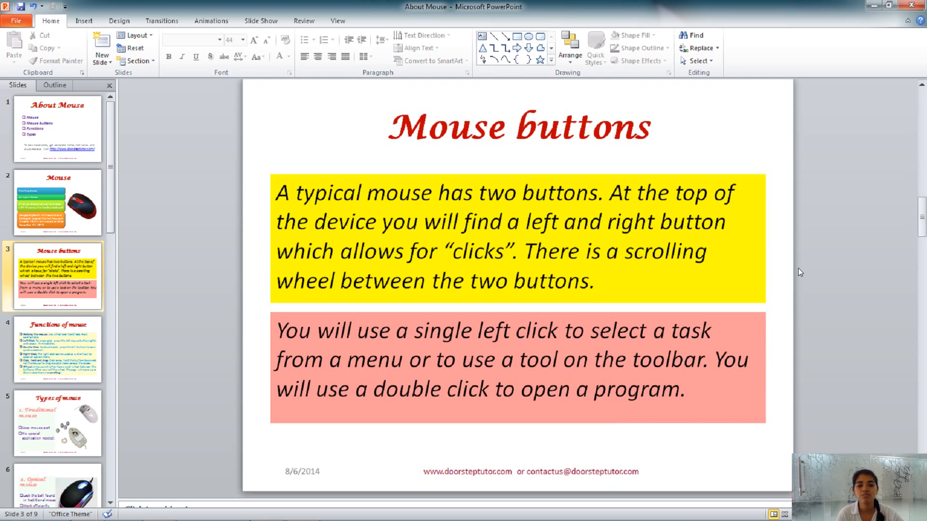
{"action": "left_click", "coordinate": [58, 348]}
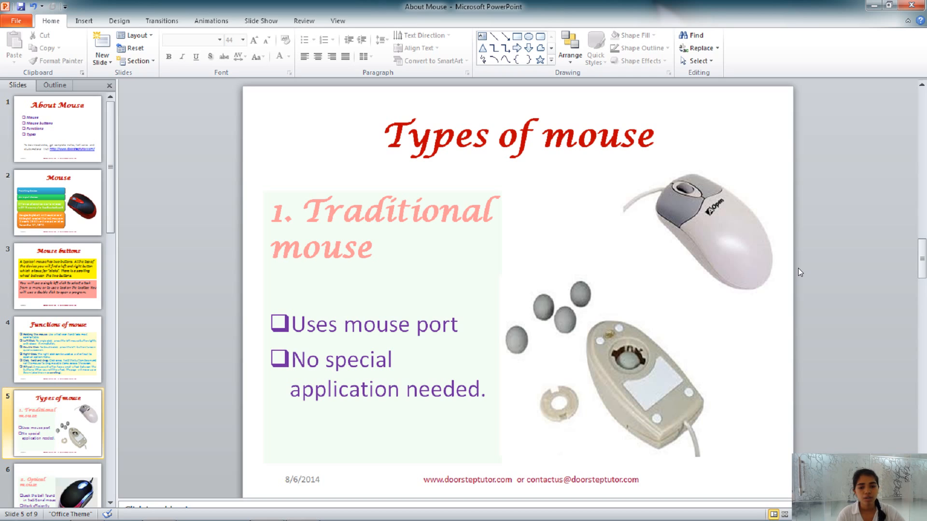
{"action": "mouse_move", "coordinate": [584, 310]}
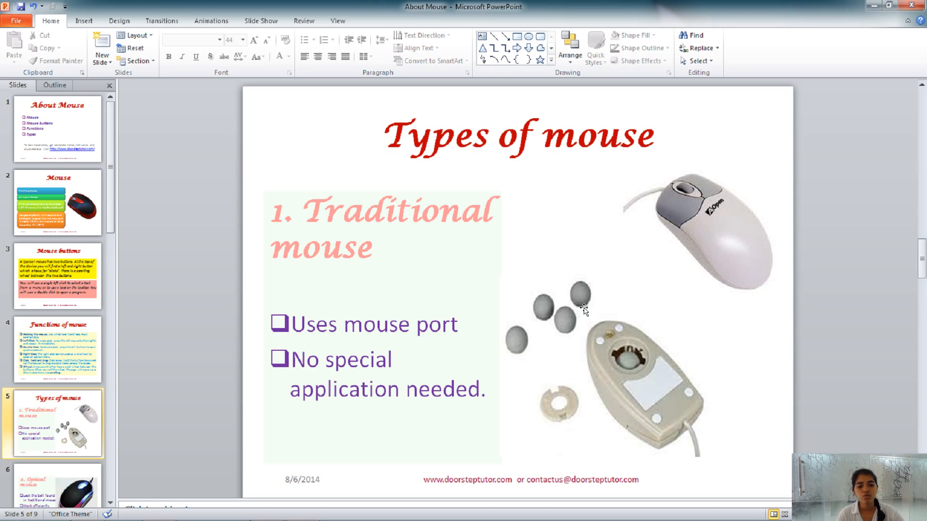
{"action": "mouse_move", "coordinate": [576, 289]}
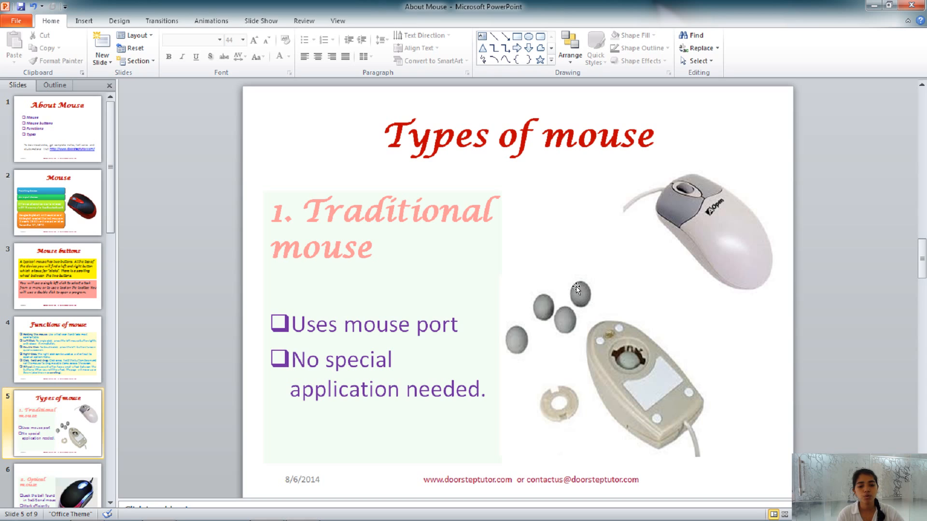
{"action": "mouse_move", "coordinate": [633, 361]}
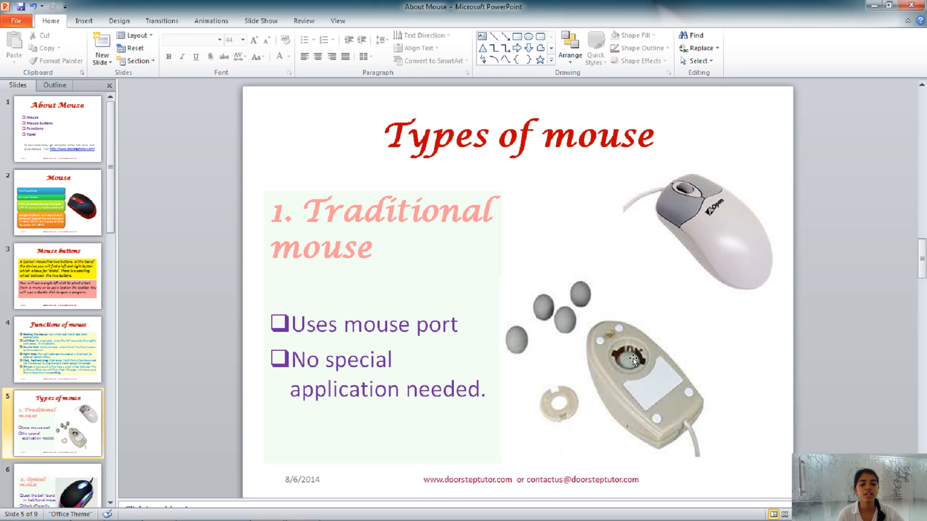
{"action": "mouse_move", "coordinate": [618, 354]}
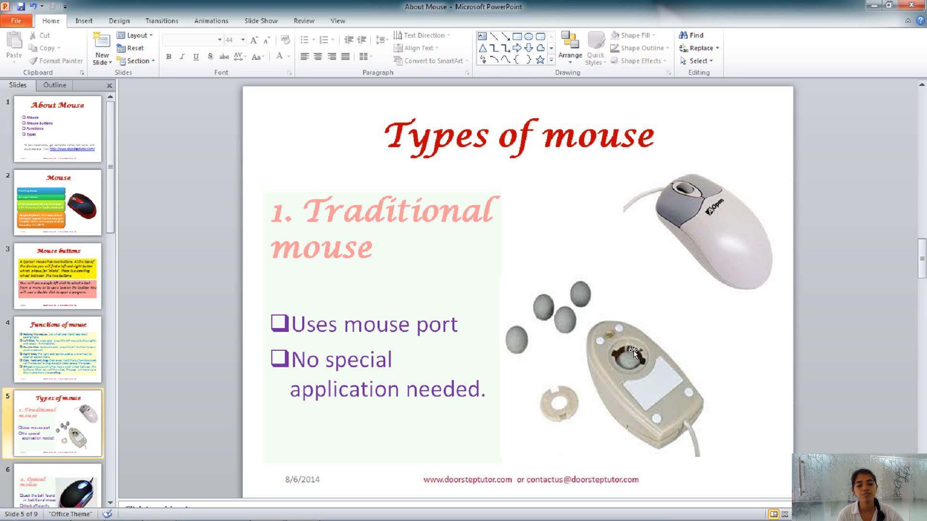
{"action": "mouse_move", "coordinate": [782, 311]}
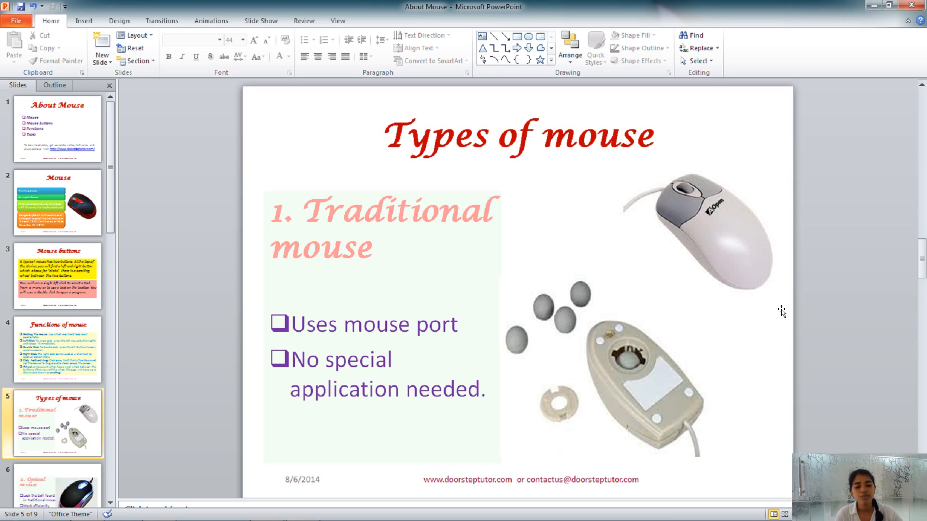
{"action": "mouse_move", "coordinate": [776, 306]}
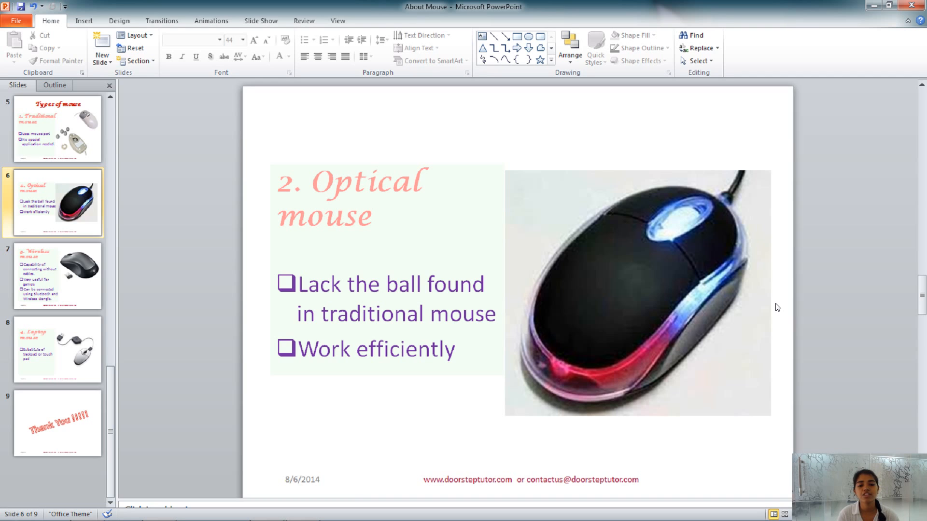
Select the slide 7 thumbnail to display 'Wireless mouse'
{"action": "left_click", "coordinate": [58, 276]}
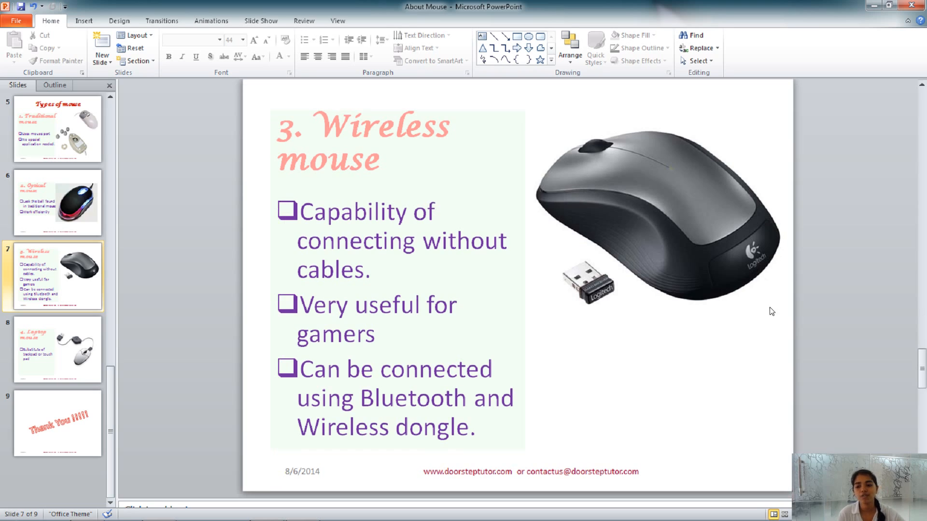
Show slide 8, 'Laptop mouse', then the final slide 9, 'Thank You !!!!!'
{"action": "left_click", "coordinate": [58, 349]}
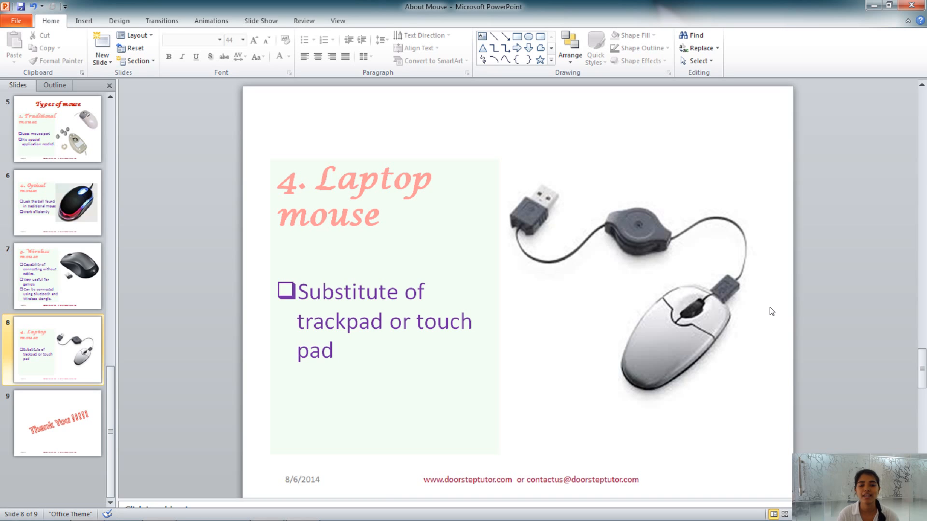
{"action": "left_click", "coordinate": [58, 422]}
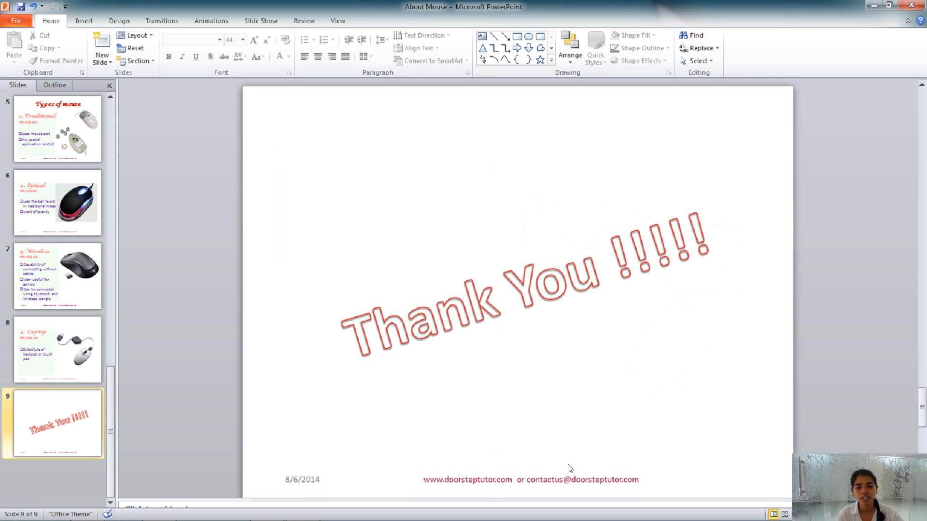